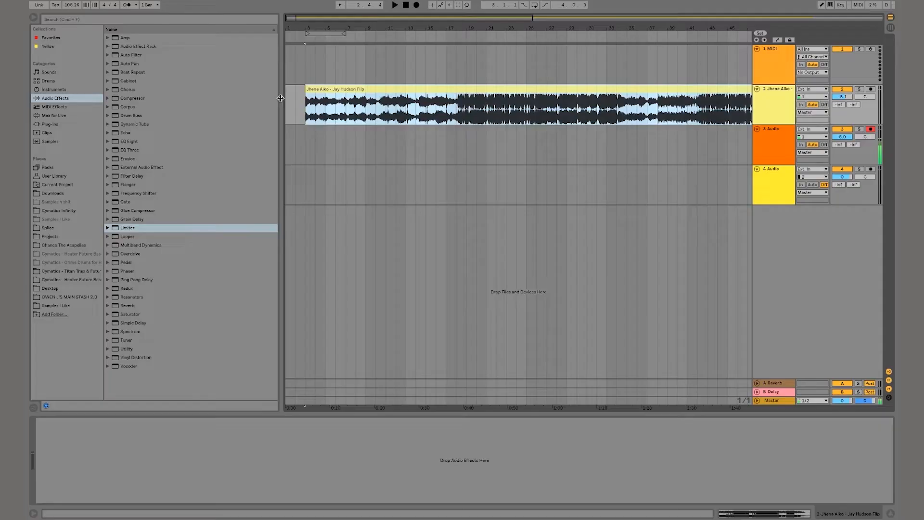
- Insert FF Volcano 2 from the FabFilter plug-ins onto the vocal audio track
click(45, 124)
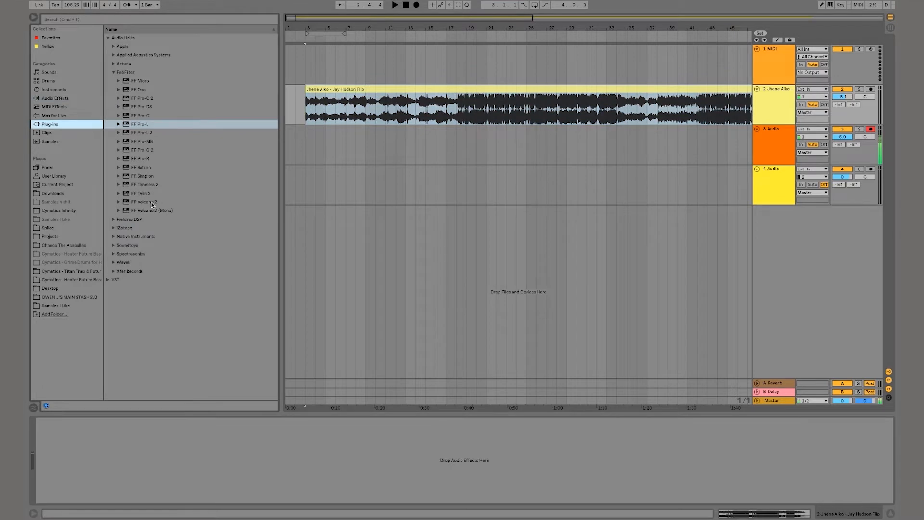
click(145, 202)
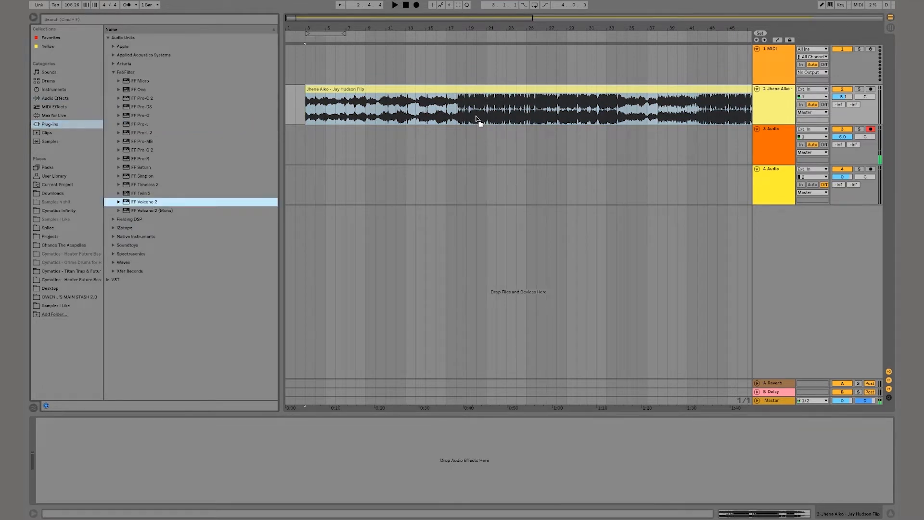
double_click(144, 202)
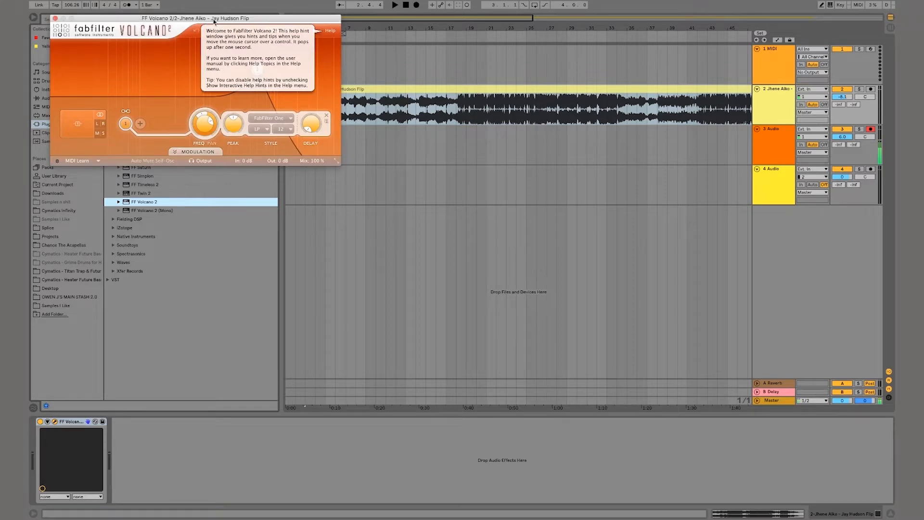
- Move the Volcano 2 window toward the centre and dismiss its welcome hint
drag(206, 17, 416, 123)
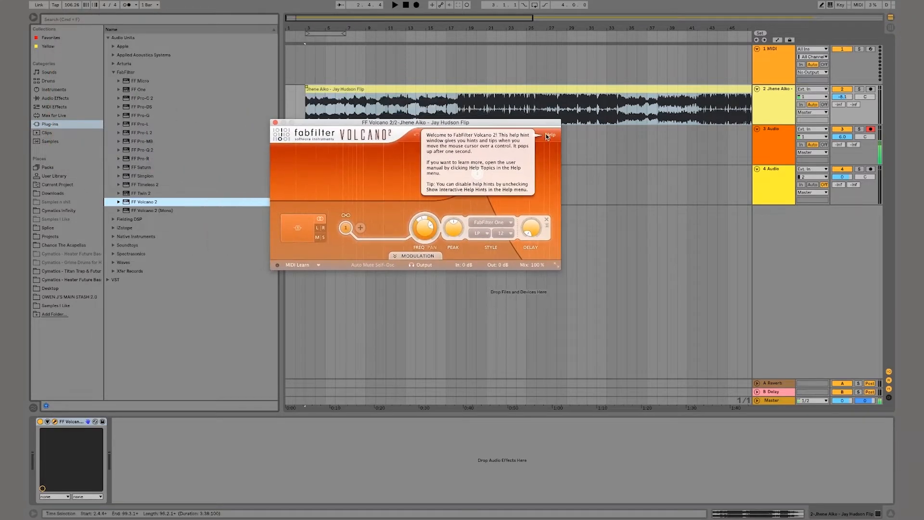
click(550, 135)
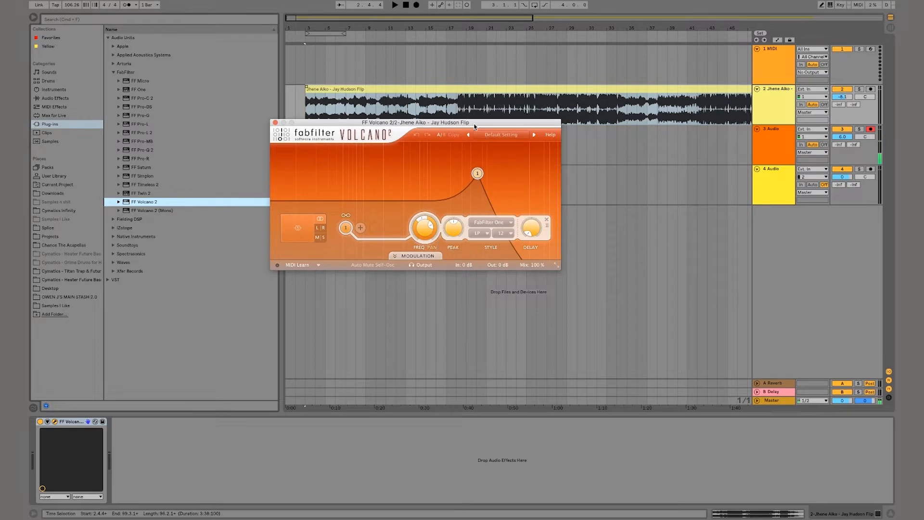
drag(415, 124, 539, 195)
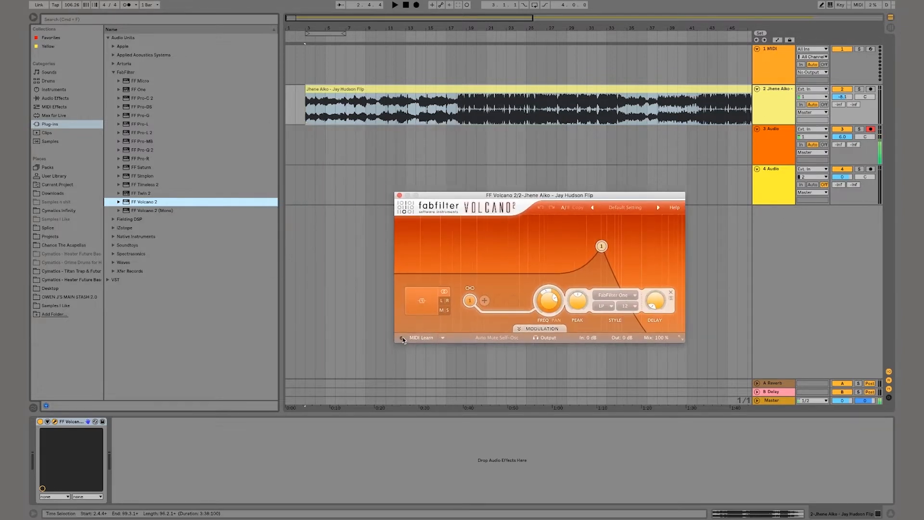
click(442, 338)
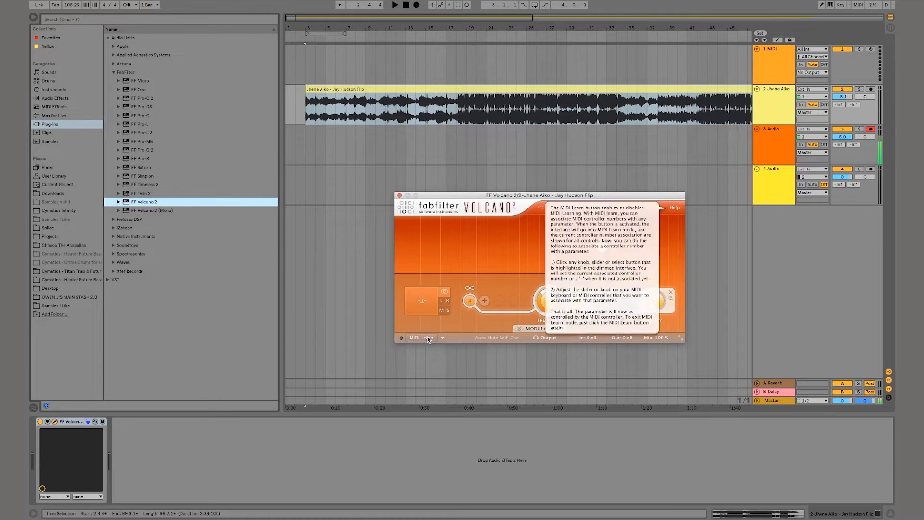
- Enter MIDI Learn, target filter 1's frequency, then leave MIDI Learn again
click(421, 338)
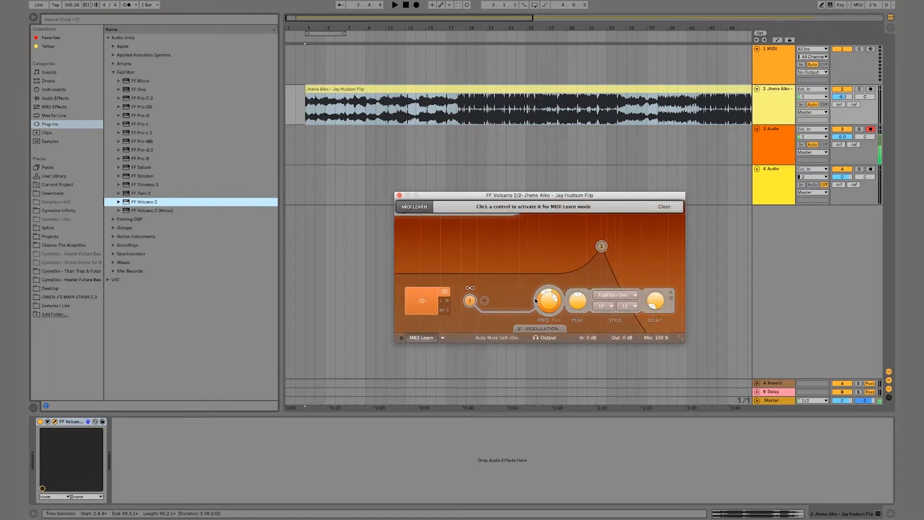
click(547, 303)
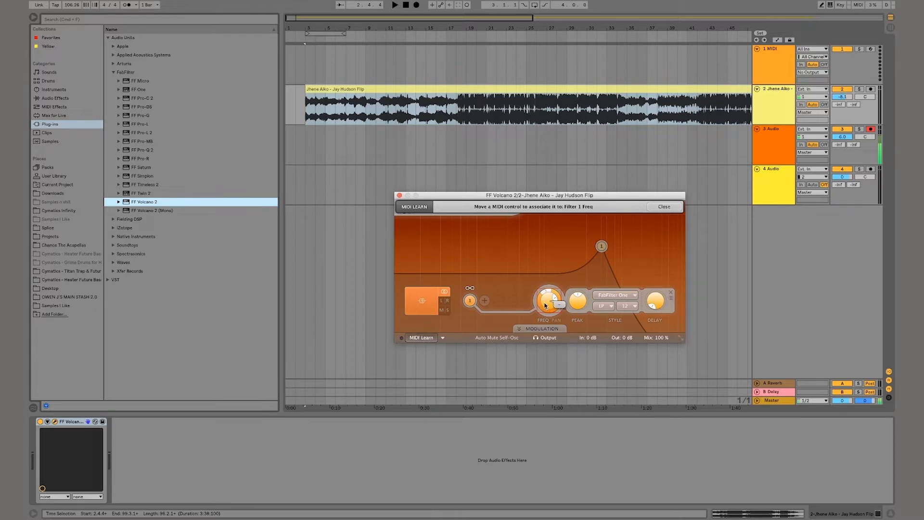
click(664, 206)
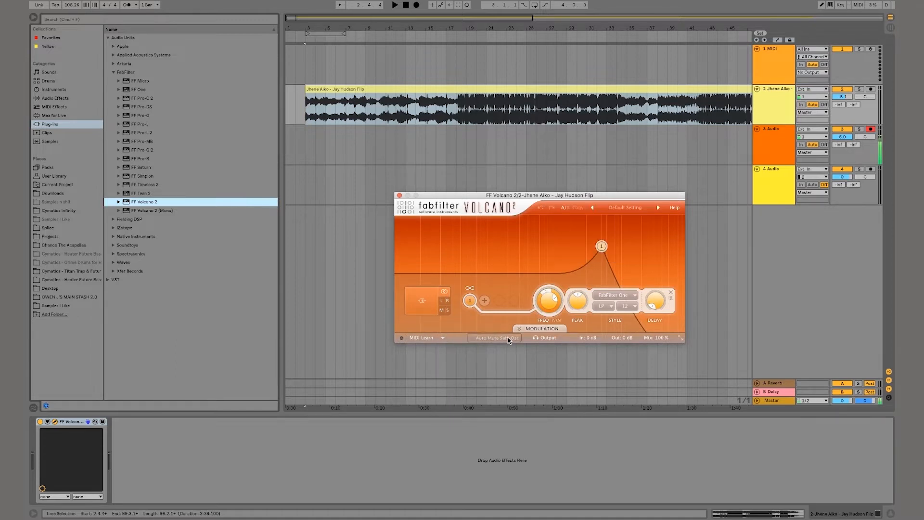
- Enable Auto Mute Self-Osc and drag filter 1's node into a sharp, higher resonant peak
click(474, 338)
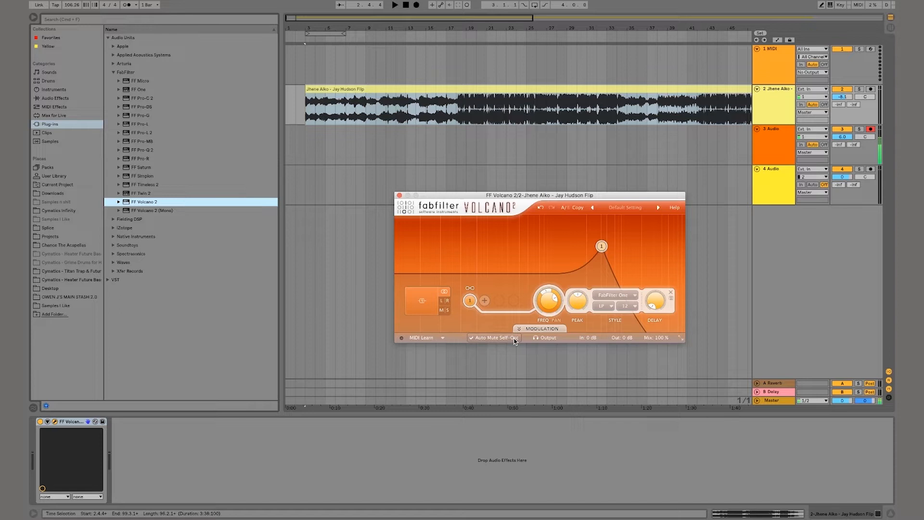
drag(601, 245, 573, 225)
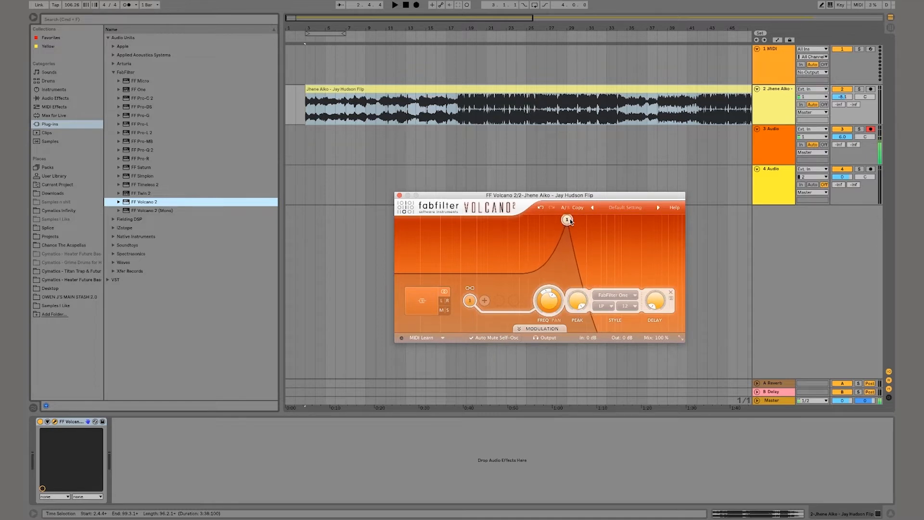
drag(568, 219, 568, 216)
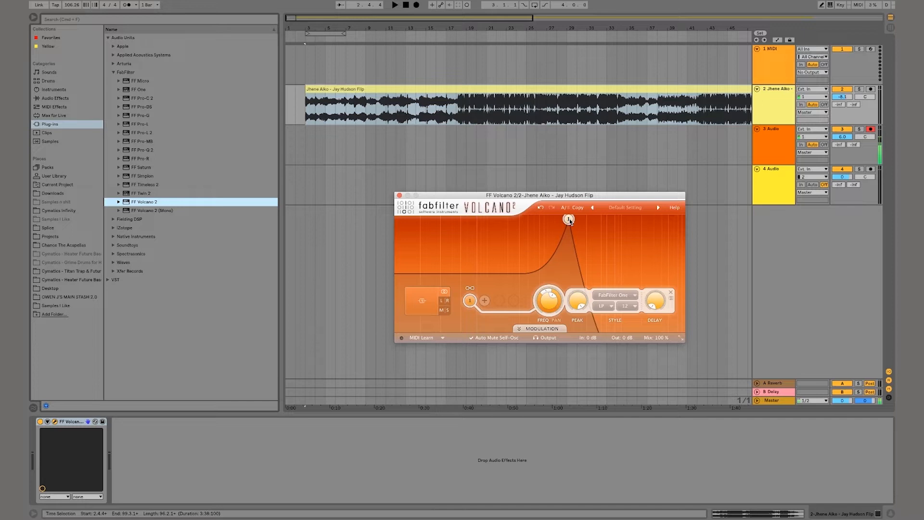
drag(569, 219, 534, 219)
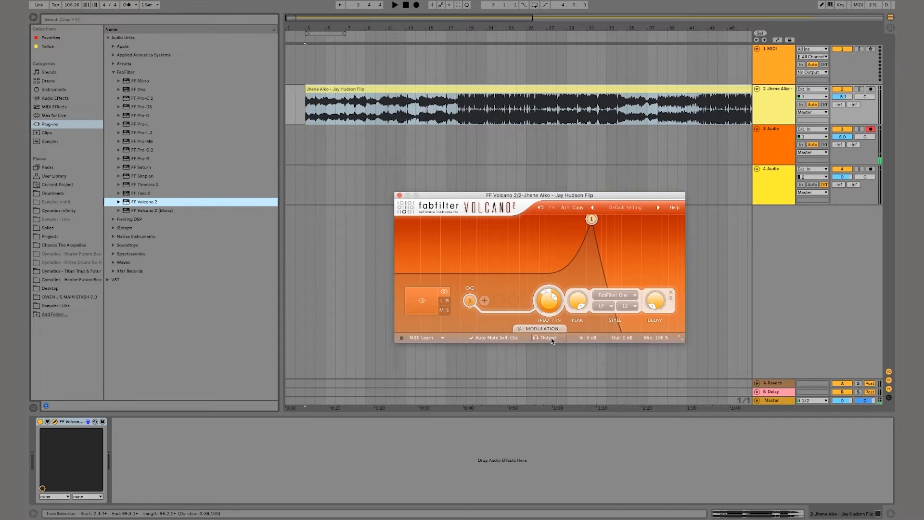
- Show the input signal in the meters and sweep filter 1's cutoff lower with softer resonance
click(549, 337)
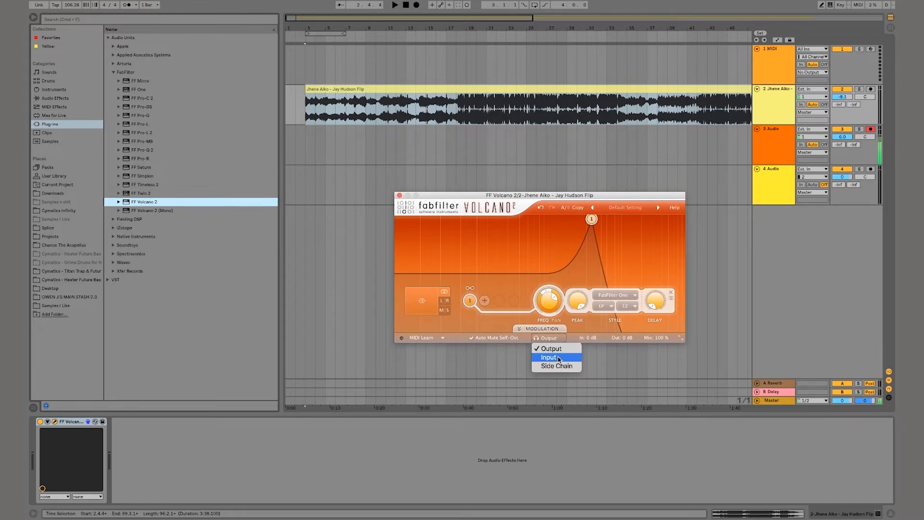
click(548, 357)
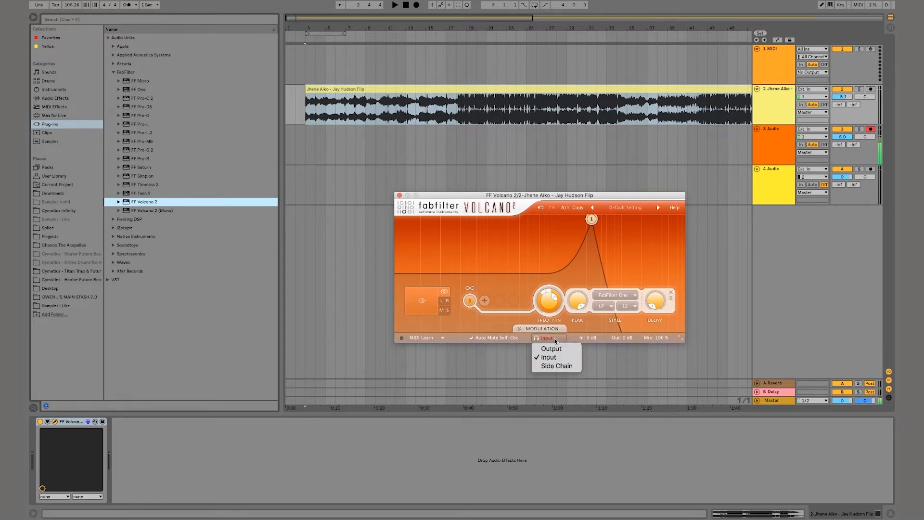
click(550, 349)
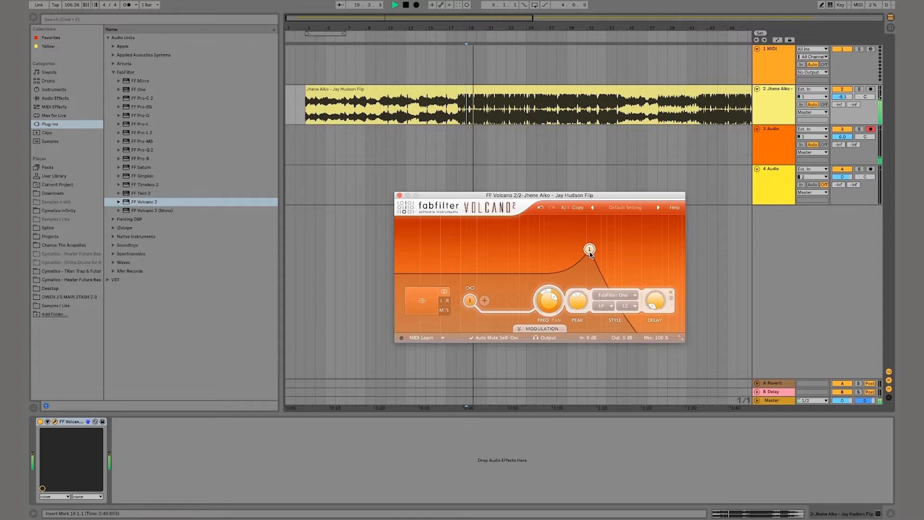
drag(589, 249, 560, 244)
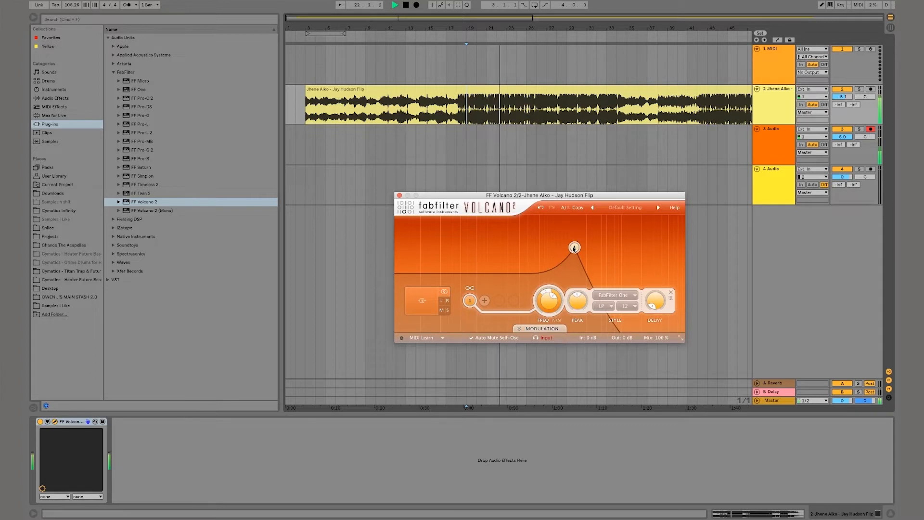
drag(573, 248, 552, 263)
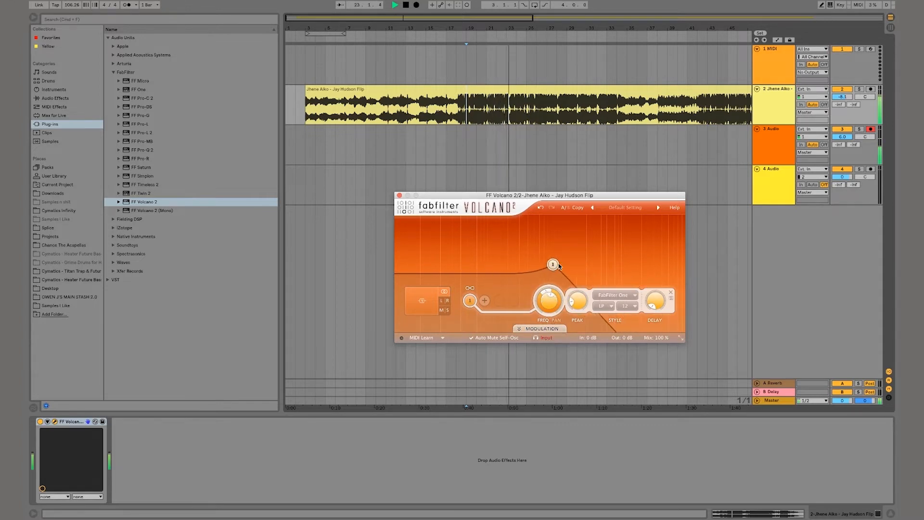
- Show the side-chain signal, sweep filter 1 up and back down, then lower its FREQ knob
click(547, 338)
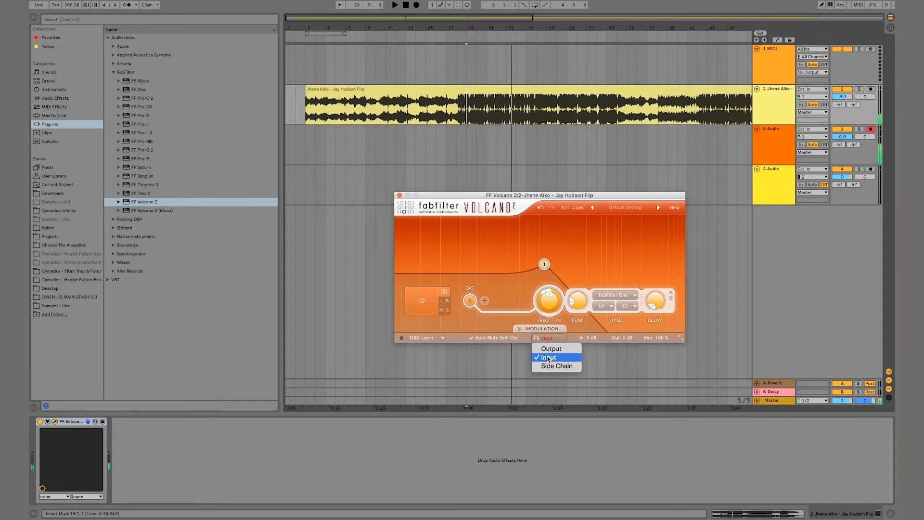
click(556, 366)
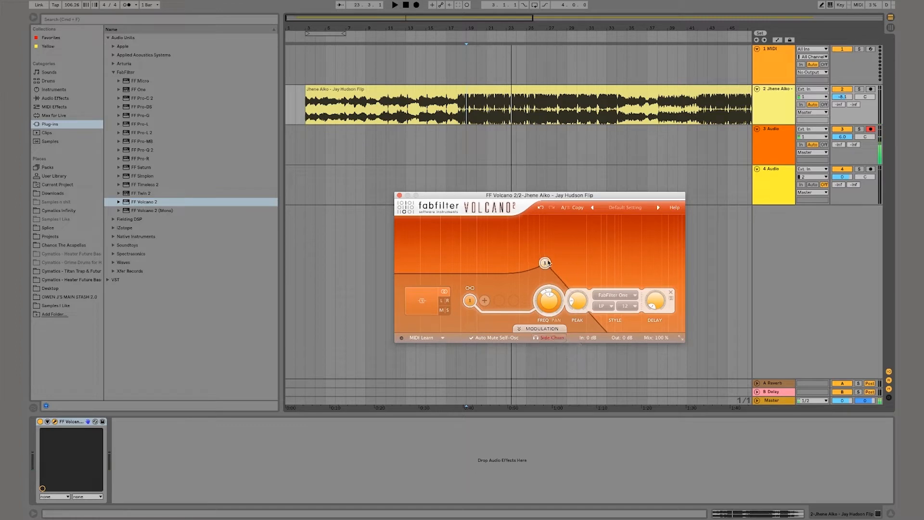
drag(545, 261, 597, 241)
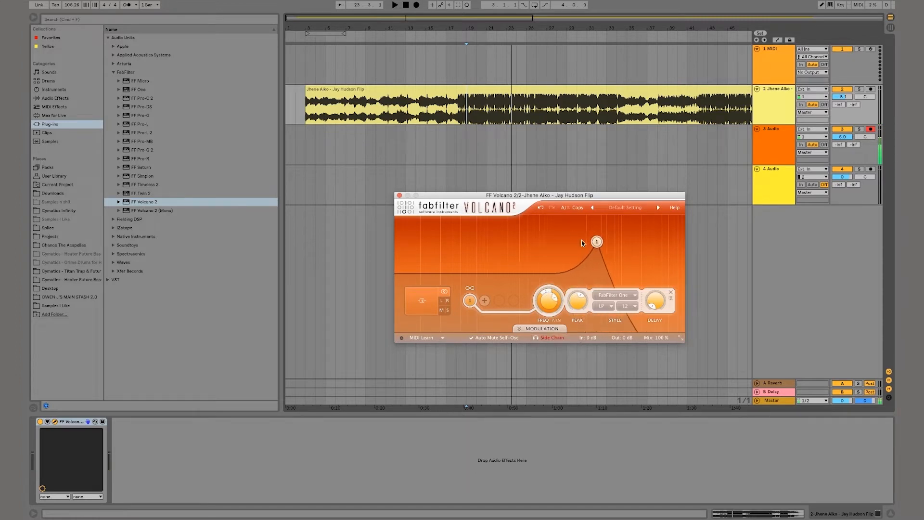
drag(596, 241, 538, 262)
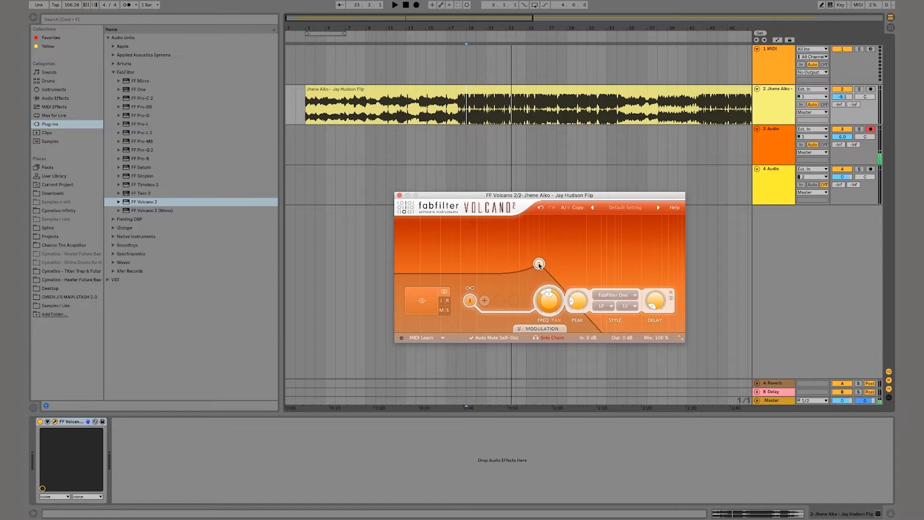
mouse_move(546, 304)
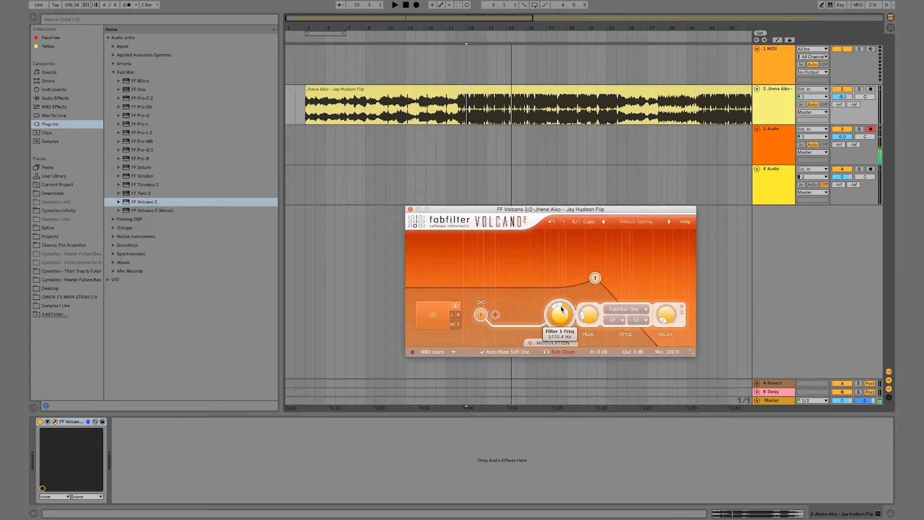
drag(559, 309, 559, 321)
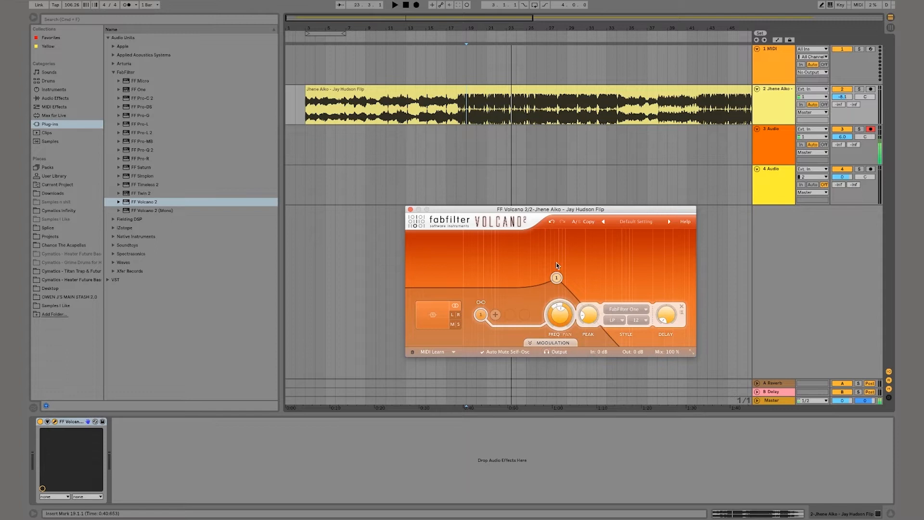
- Nudge filter 1's cutoff lower and trim the input gain below 0 dB
drag(556, 277, 549, 284)
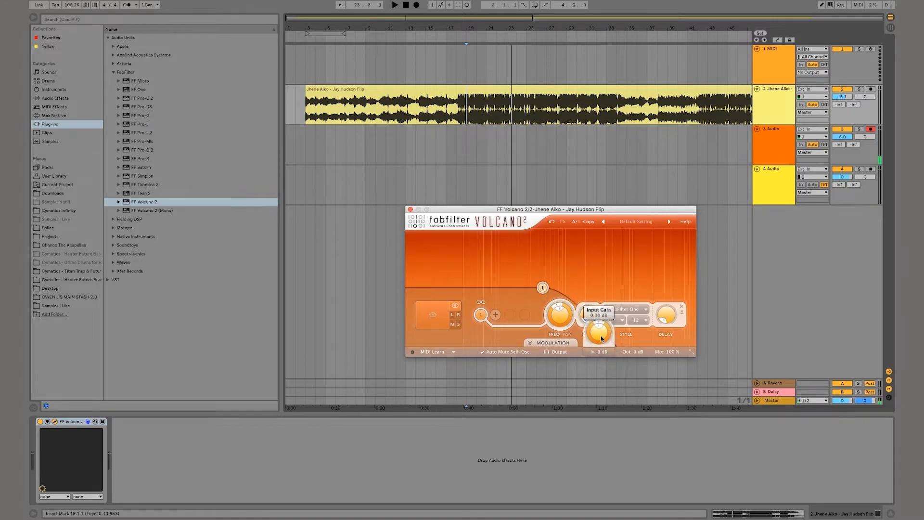
drag(600, 333, 600, 339)
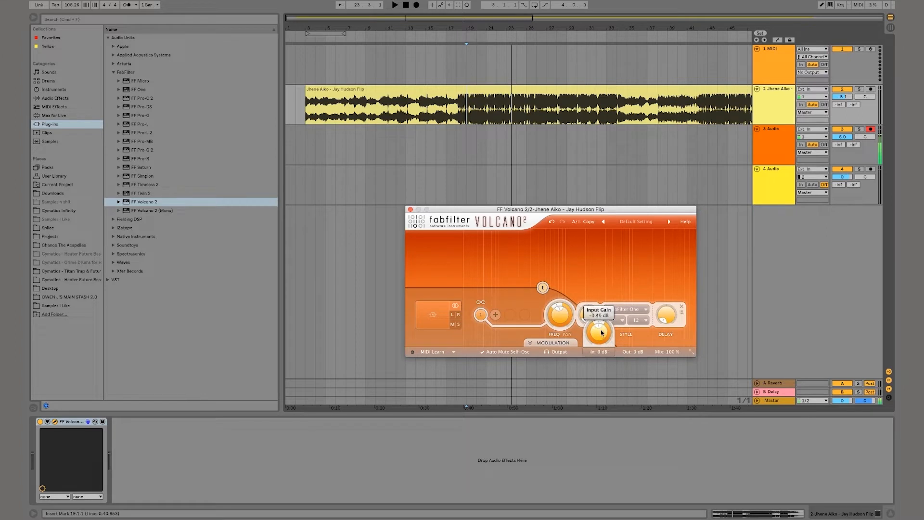
drag(600, 332, 600, 326)
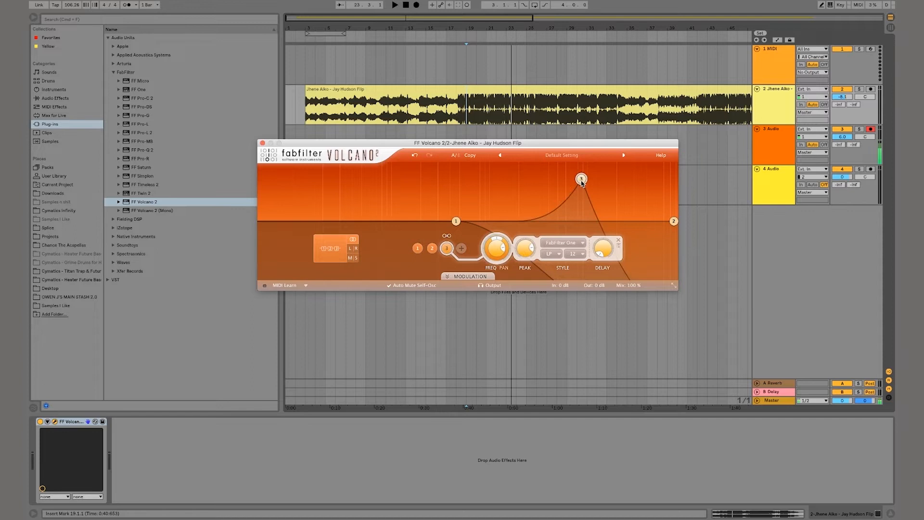
- Drag filter 3's node up into a tall resonant peak
drag(673, 222, 633, 187)
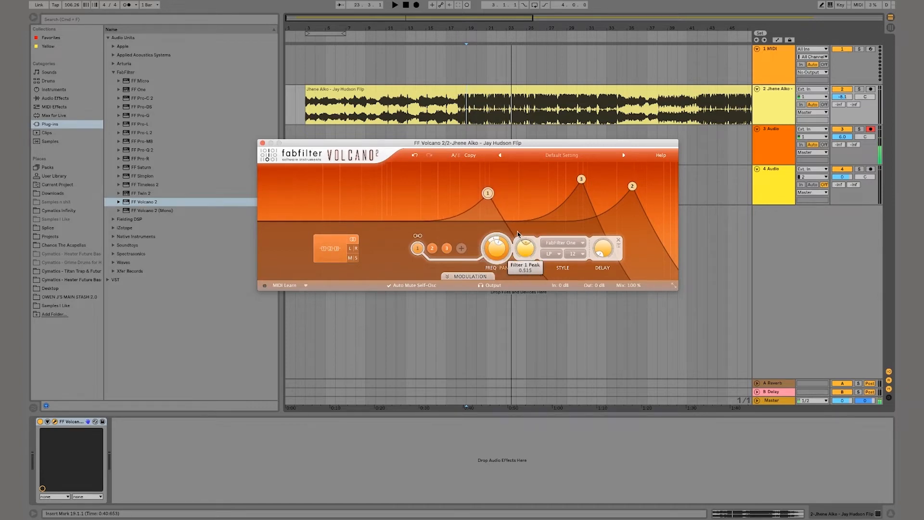
click(565, 242)
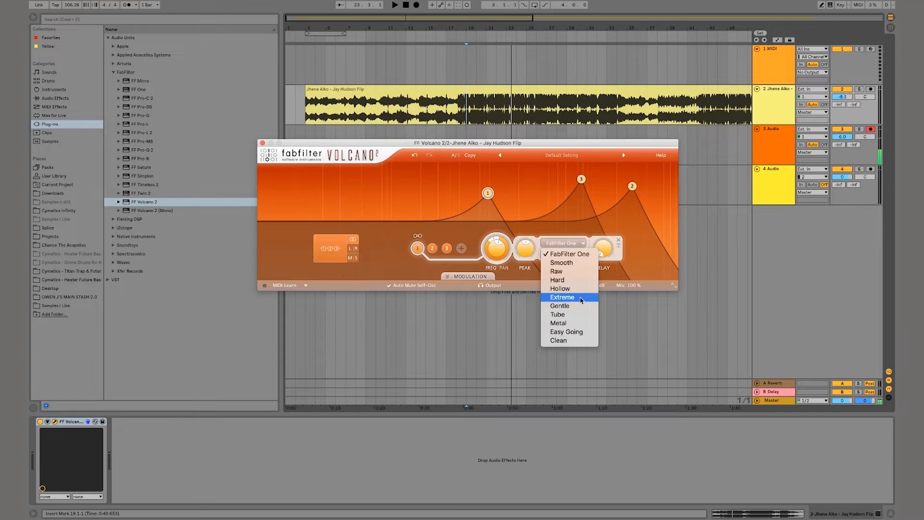
mouse_move(579, 272)
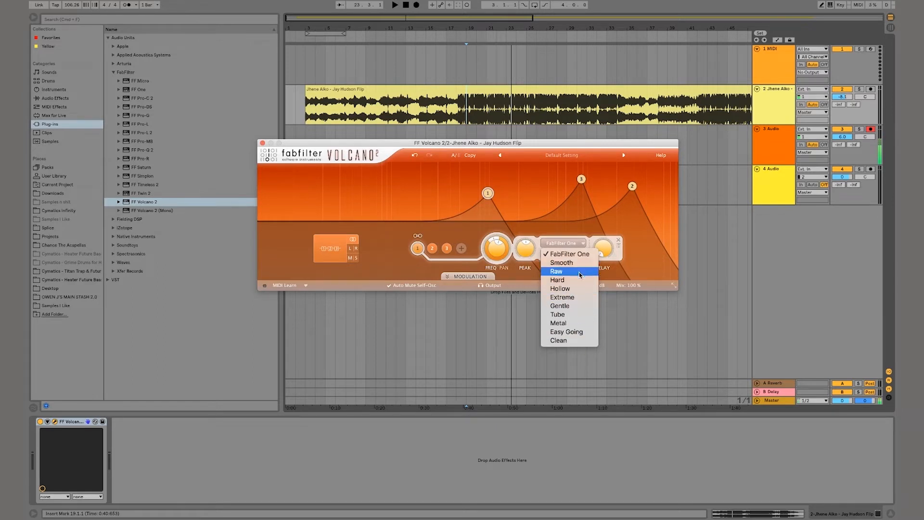
mouse_move(585, 323)
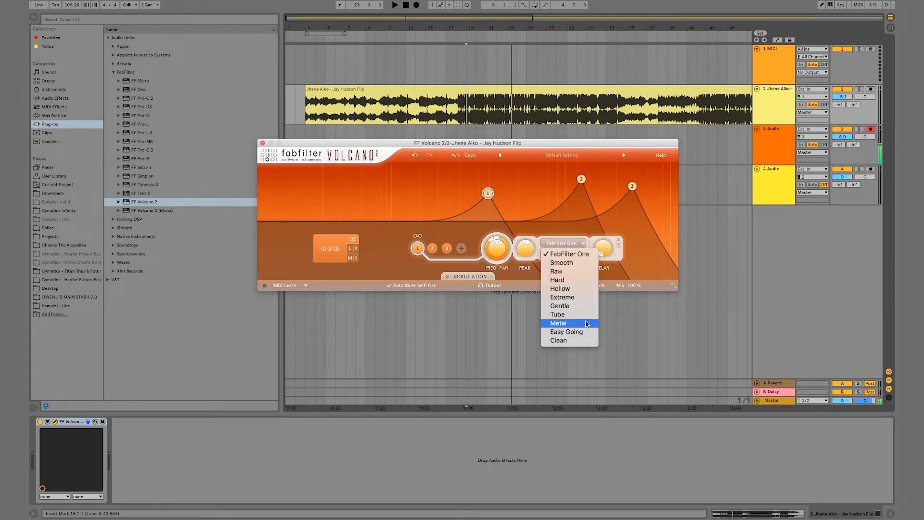
mouse_move(582, 334)
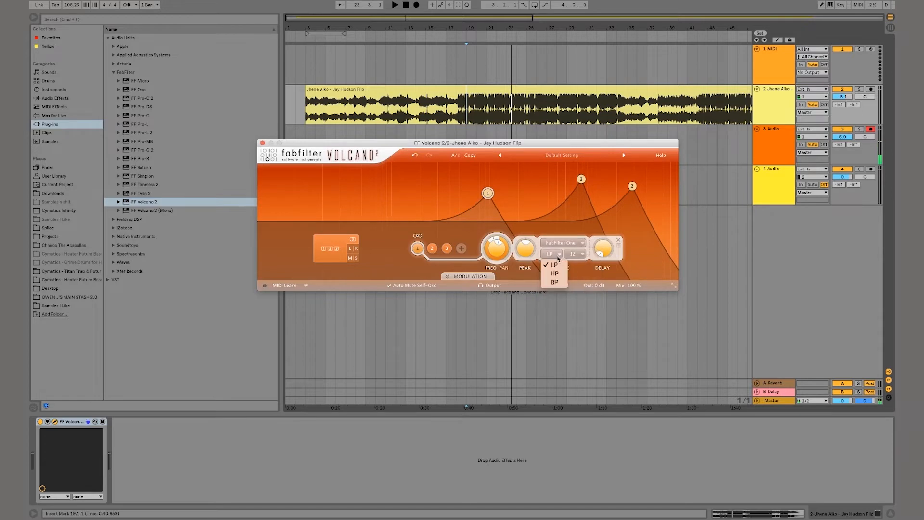
click(554, 282)
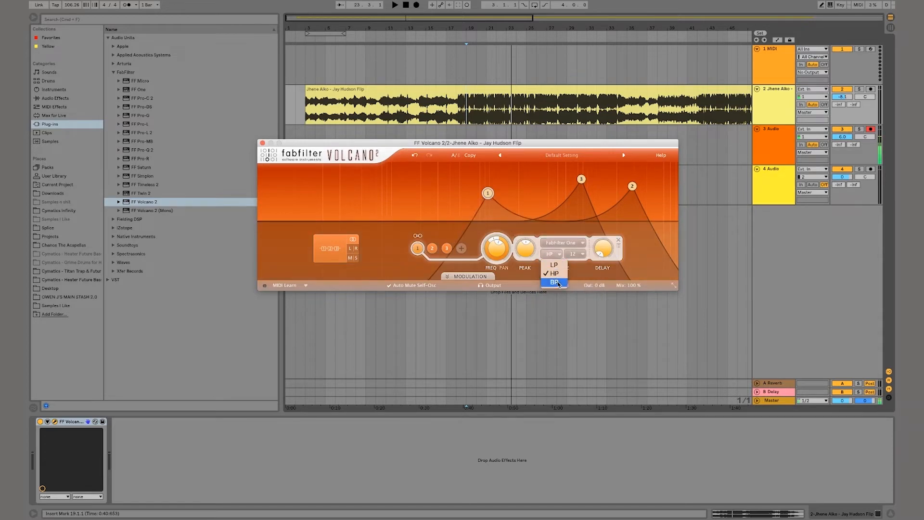
click(553, 282)
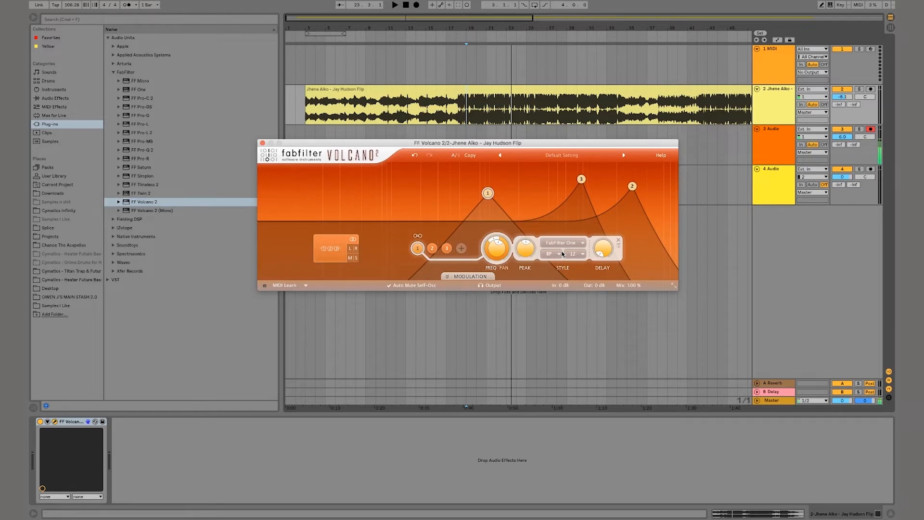
click(551, 254)
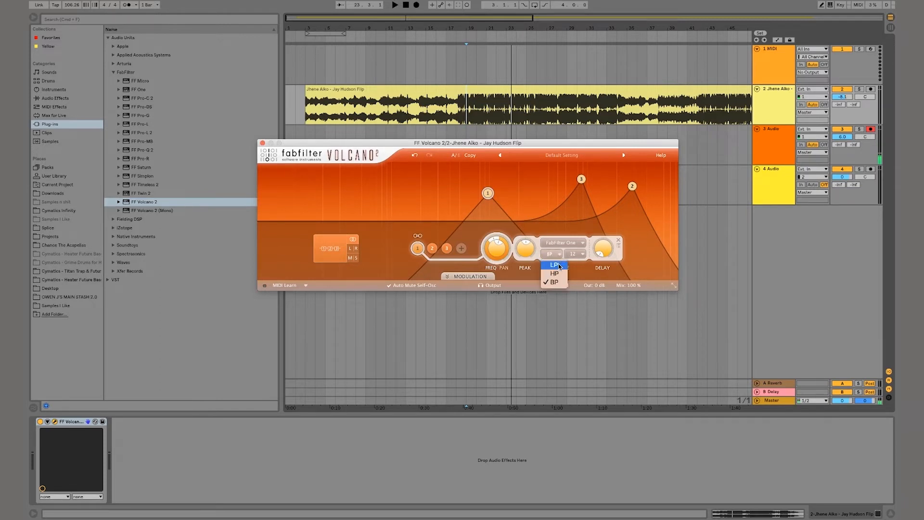
click(550, 265)
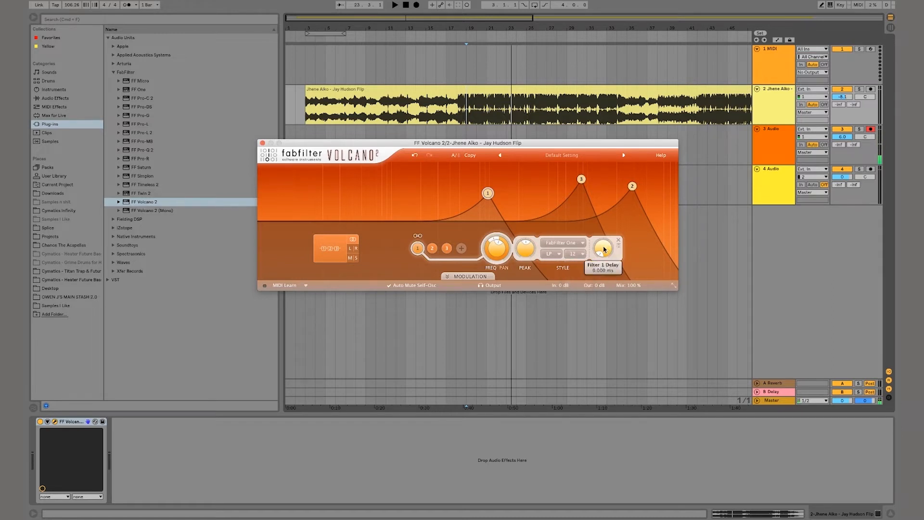
- Add a fourth filter mid-spectrum and choose its filter type
drag(603, 248, 603, 241)
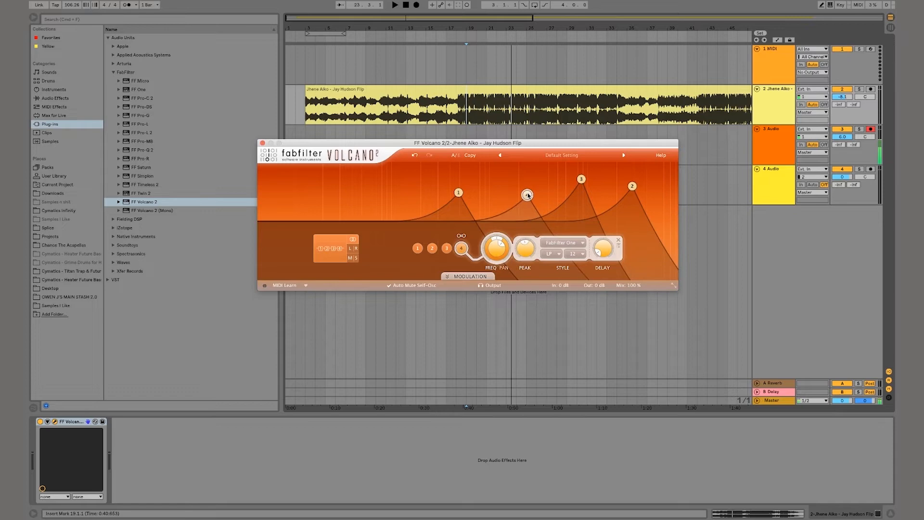
click(565, 242)
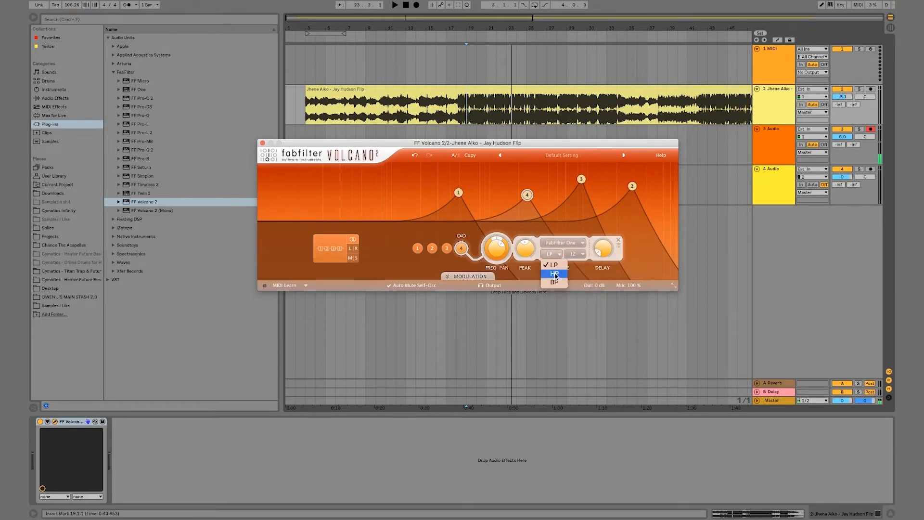
click(554, 282)
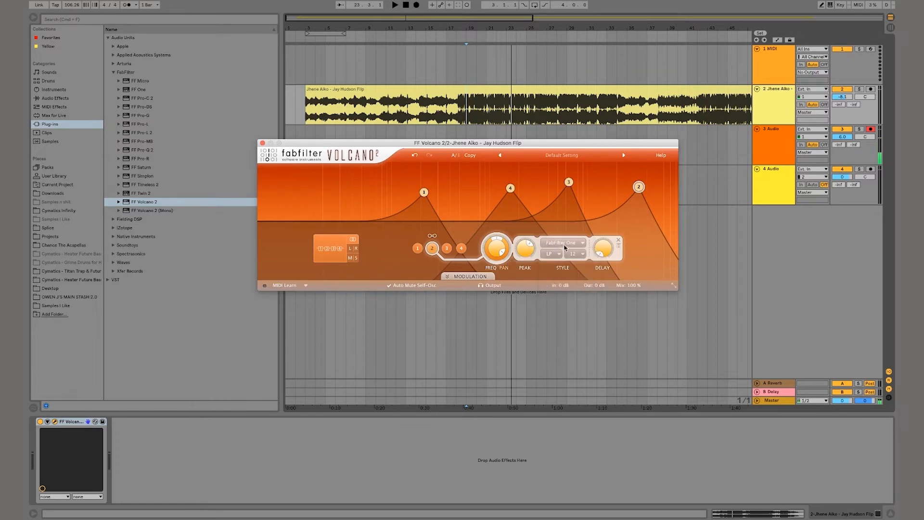
mouse_move(525, 252)
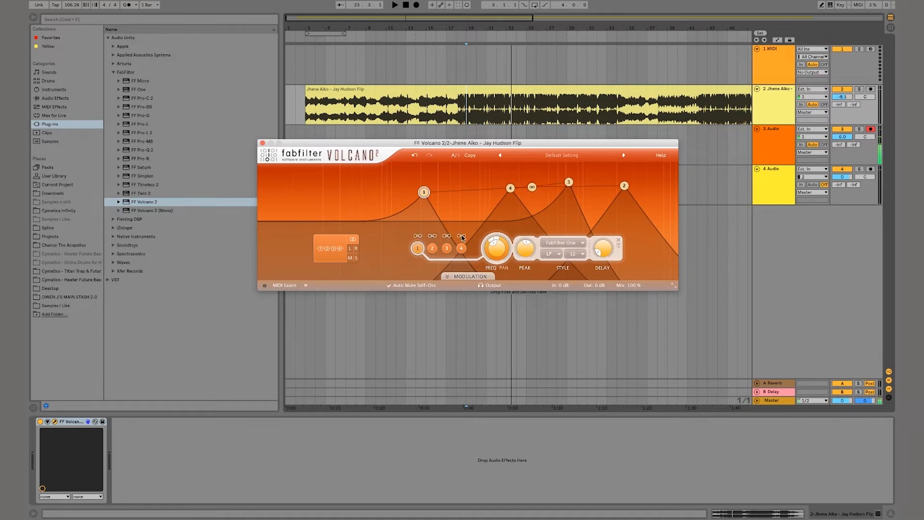
- Drag the link handle so all four filter peaks shift slightly higher together
drag(424, 192, 320, 220)
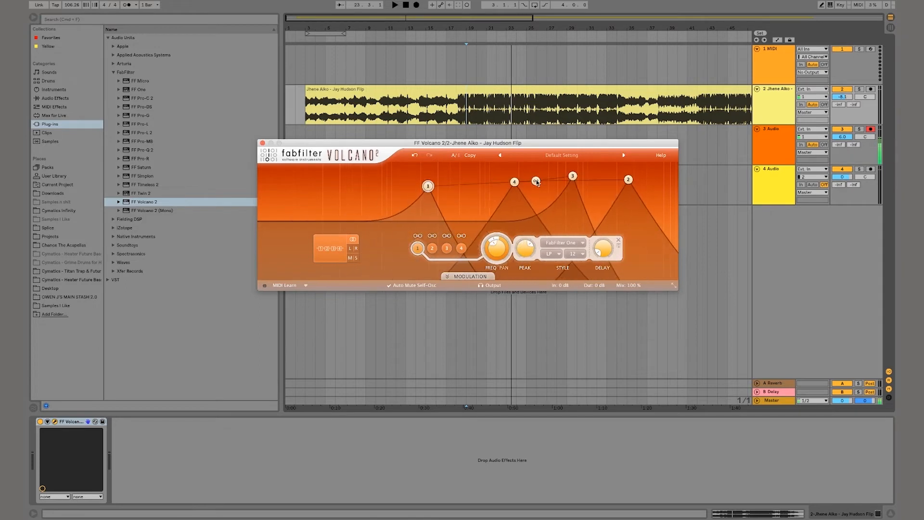
drag(536, 181, 483, 174)
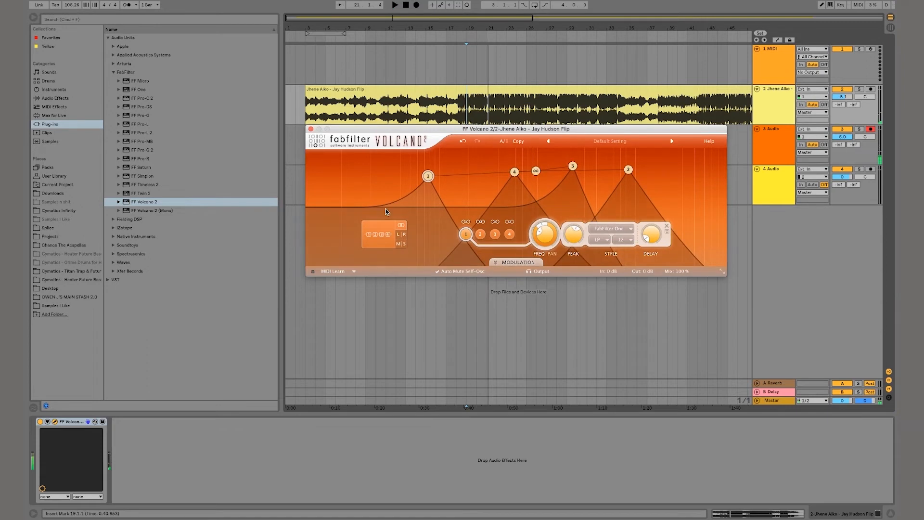
- Switch the filter routing to parallel and shift all filter frequencies together
click(515, 262)
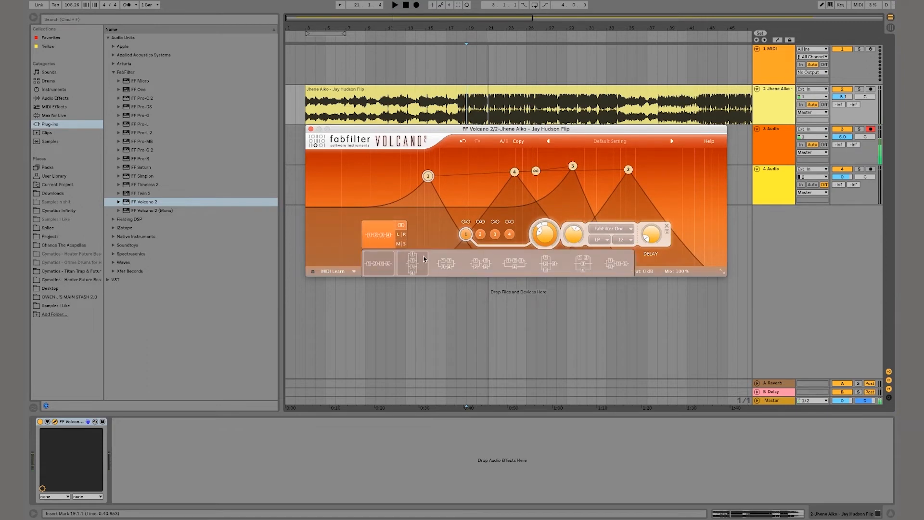
mouse_move(559, 272)
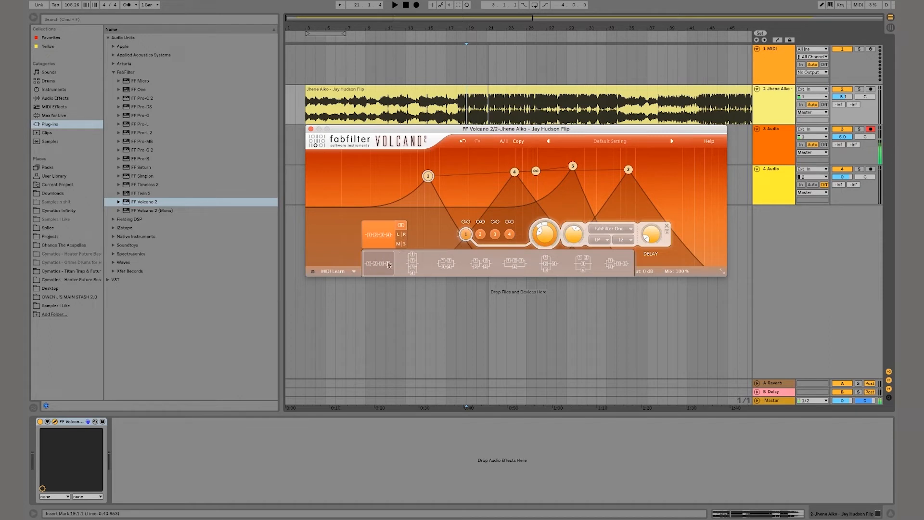
mouse_move(391, 267)
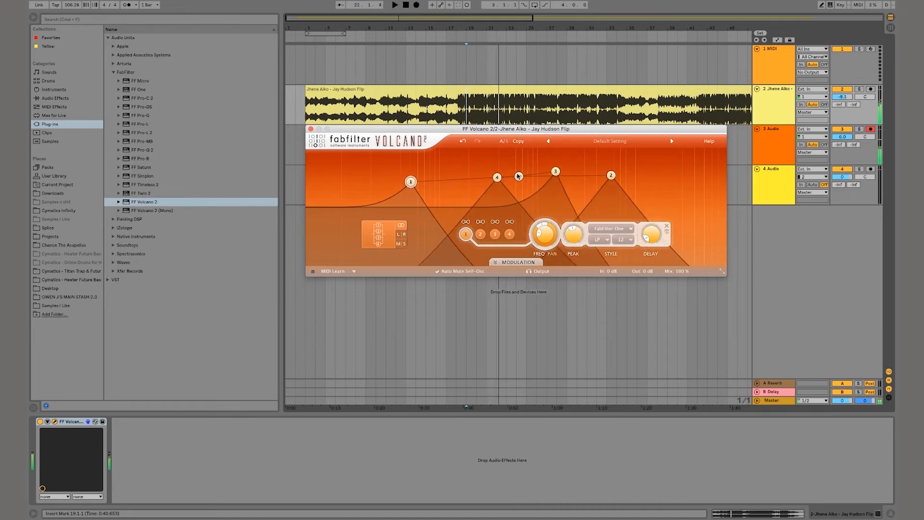
drag(411, 181, 406, 169)
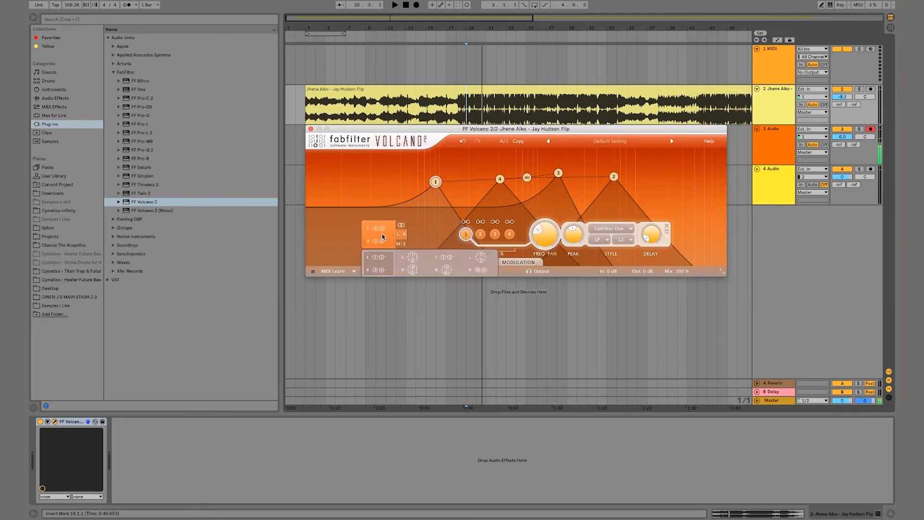
mouse_move(383, 261)
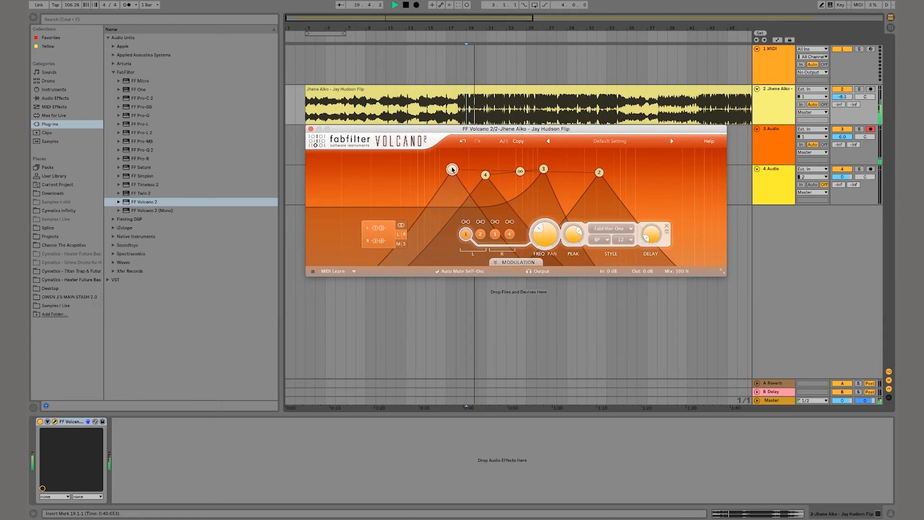
- Move filter 1's peak to a new frequency after the stereo split routing
drag(452, 169, 421, 172)
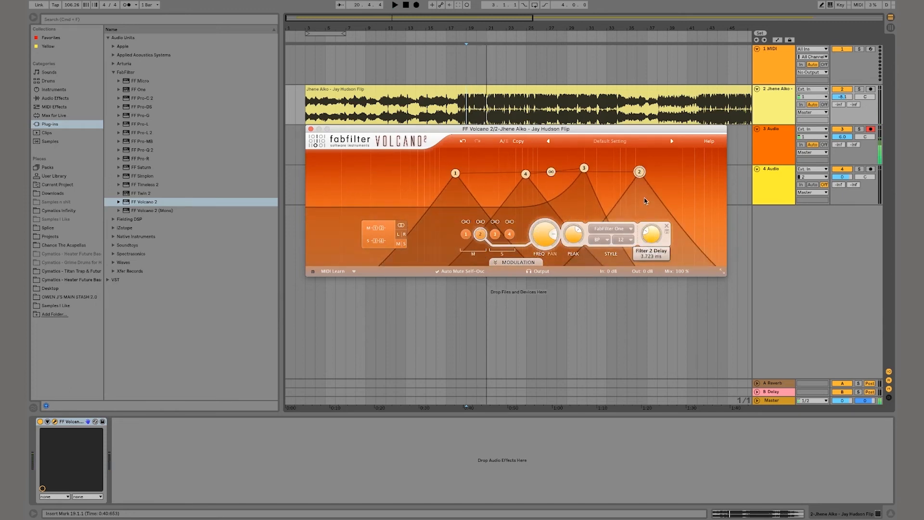
- Revert the Mid/Side routing split and drag the link handle to shift all four filter peaks lower
click(495, 233)
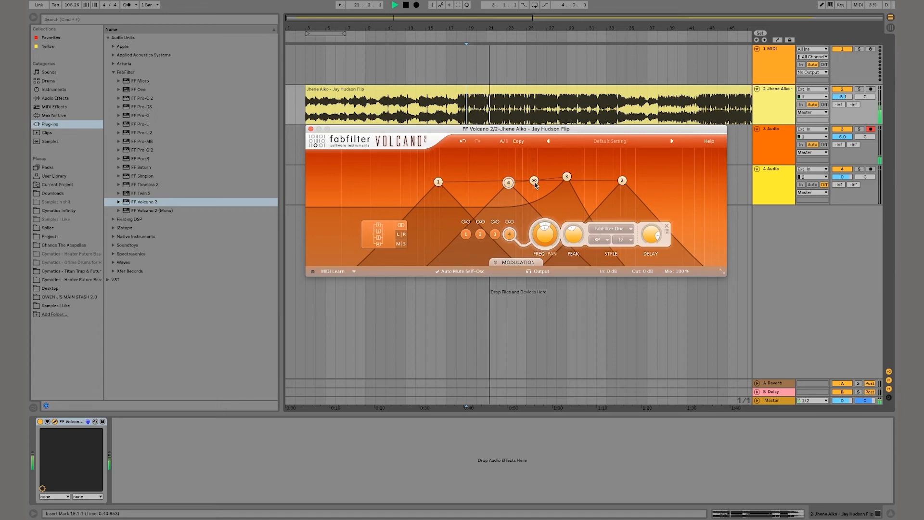
drag(534, 181, 521, 164)
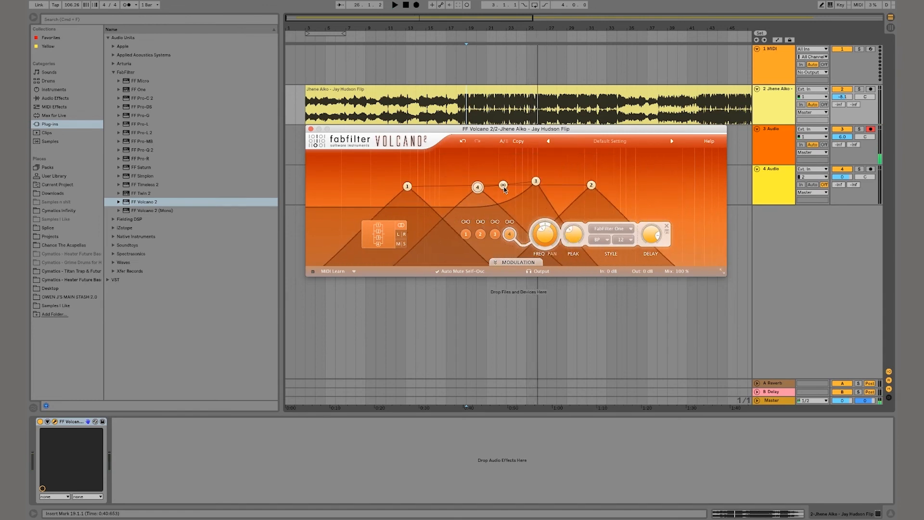
mouse_move(601, 149)
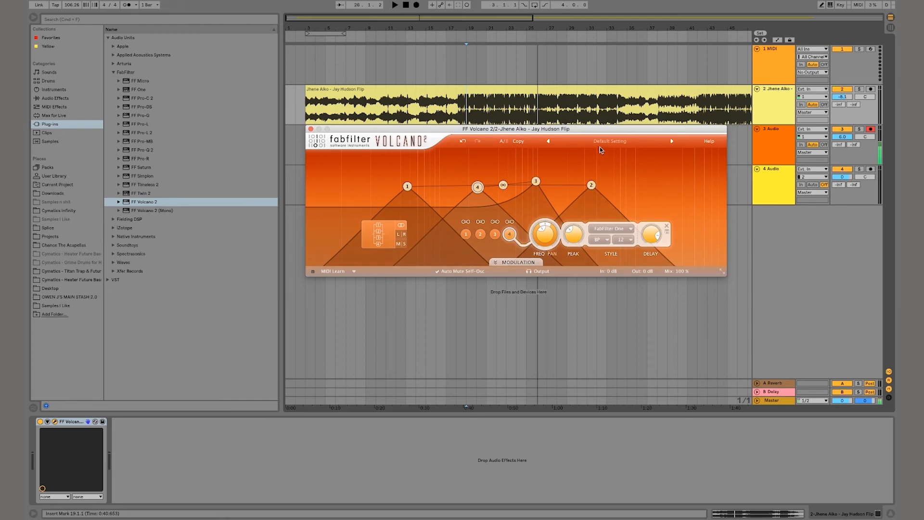
- Browse the General presets without loading one, close Volcano 2, and show the vocal clip's waveform in Clip View
click(609, 140)
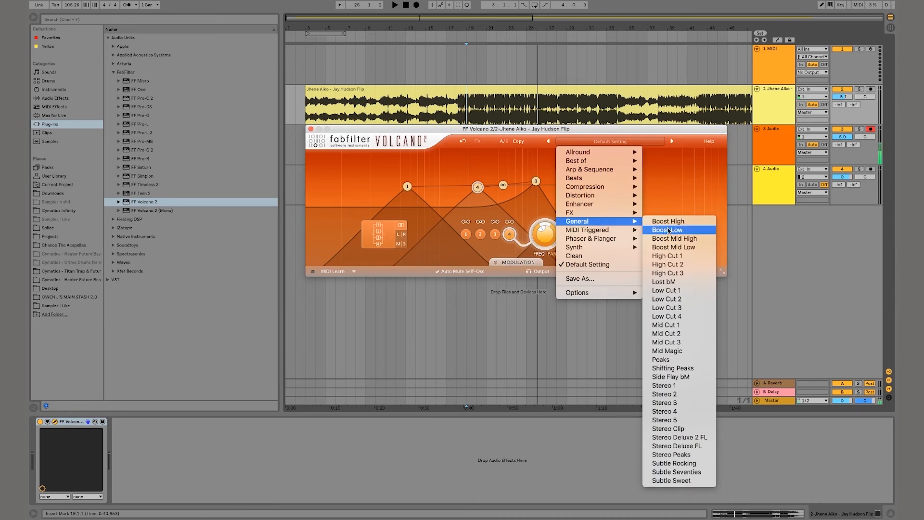
mouse_move(688, 350)
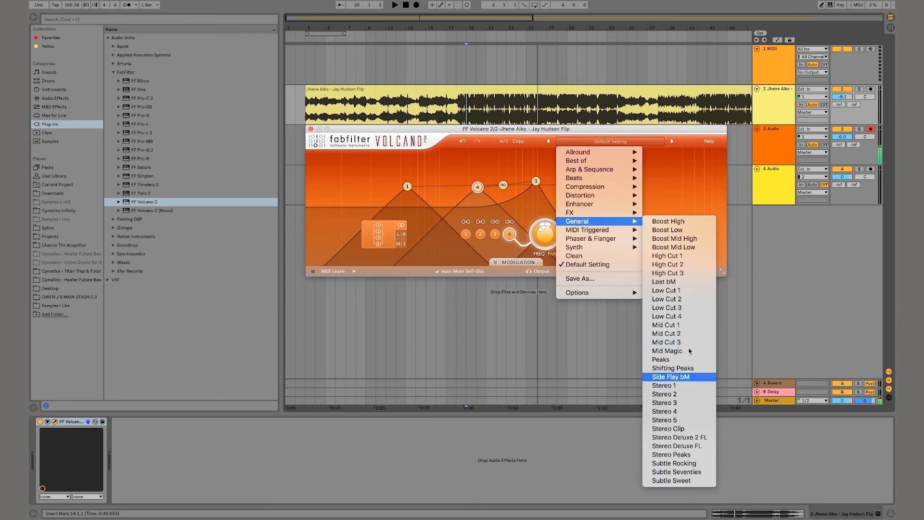
mouse_move(601, 238)
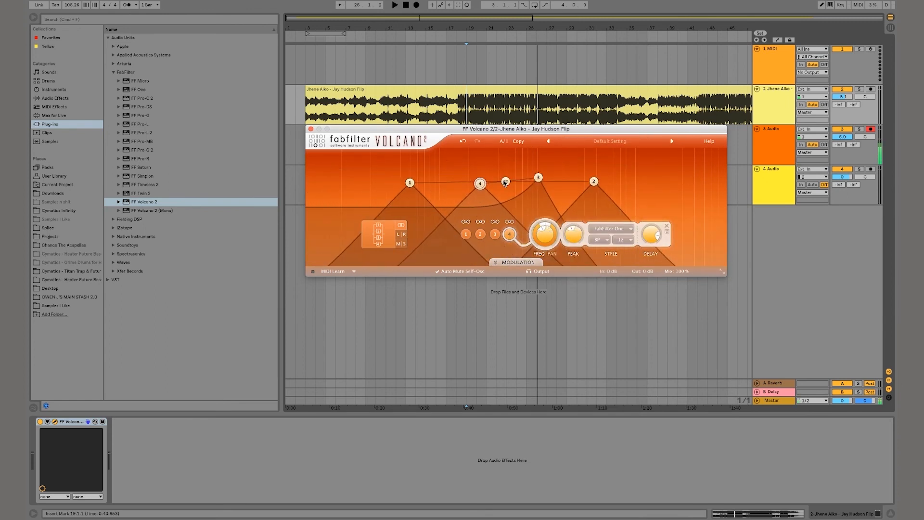
drag(518, 128, 518, 163)
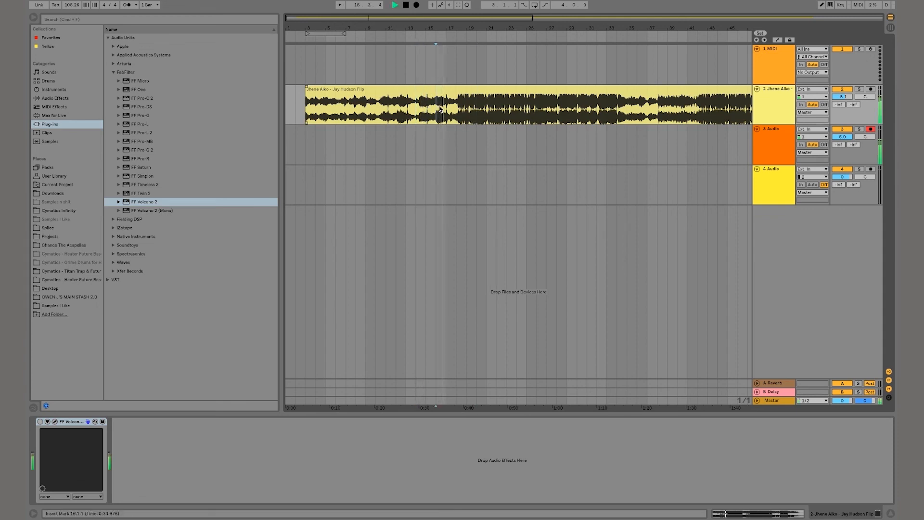
double_click(440, 106)
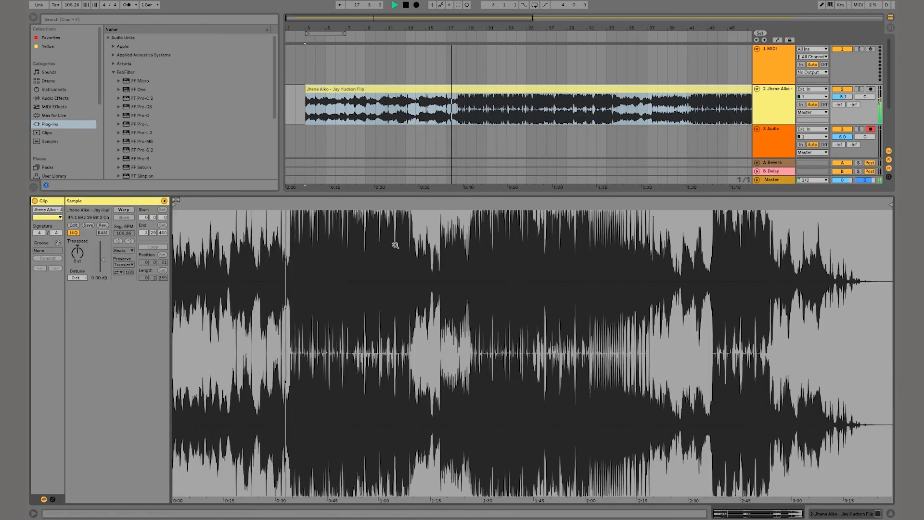